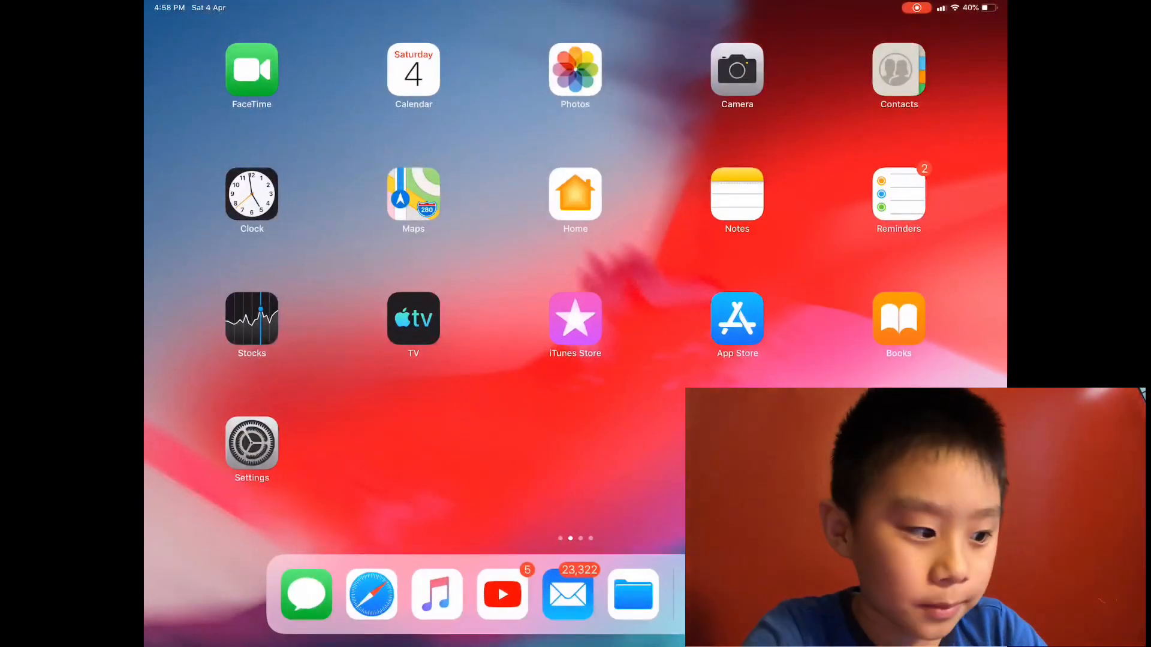
Confirm Screen Recording is included in Settings' Control Centre controls, then return home
click(252, 442)
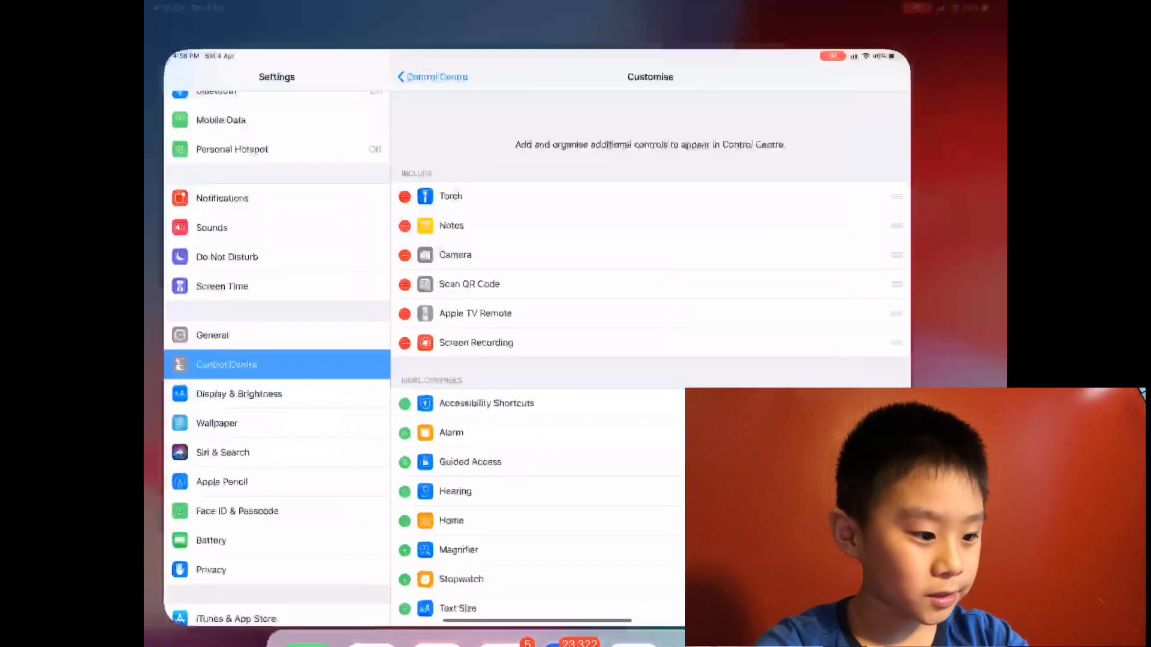
click(431, 76)
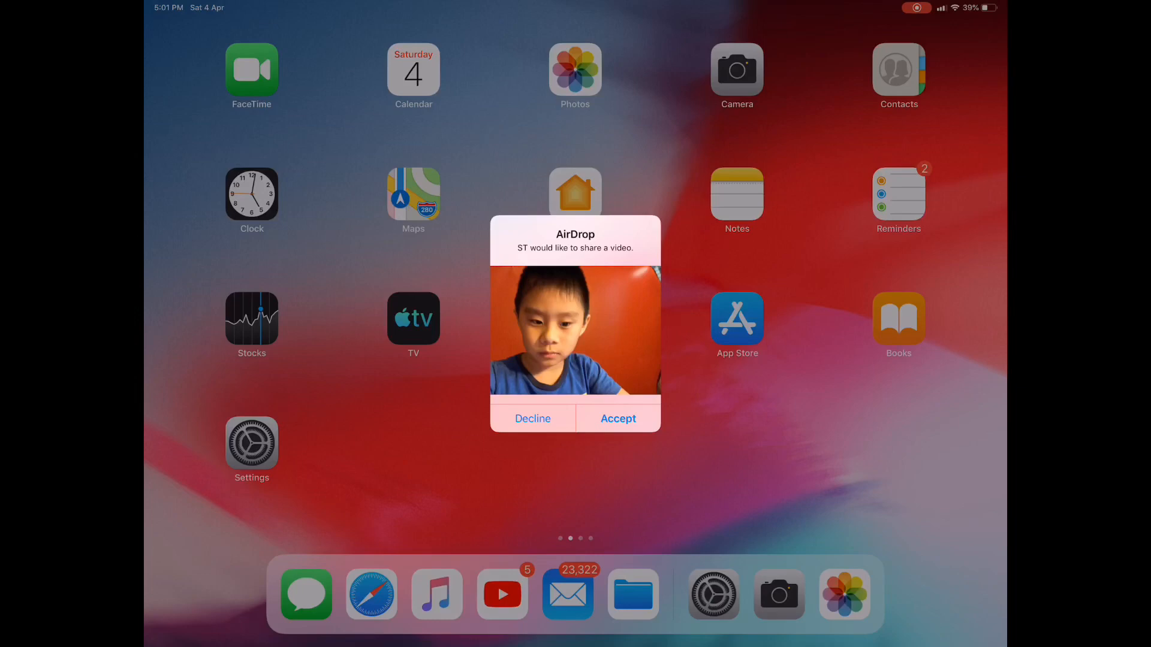
Accept the AirDropped webcam video, view it in Photos, then head home to iMovie
click(618, 419)
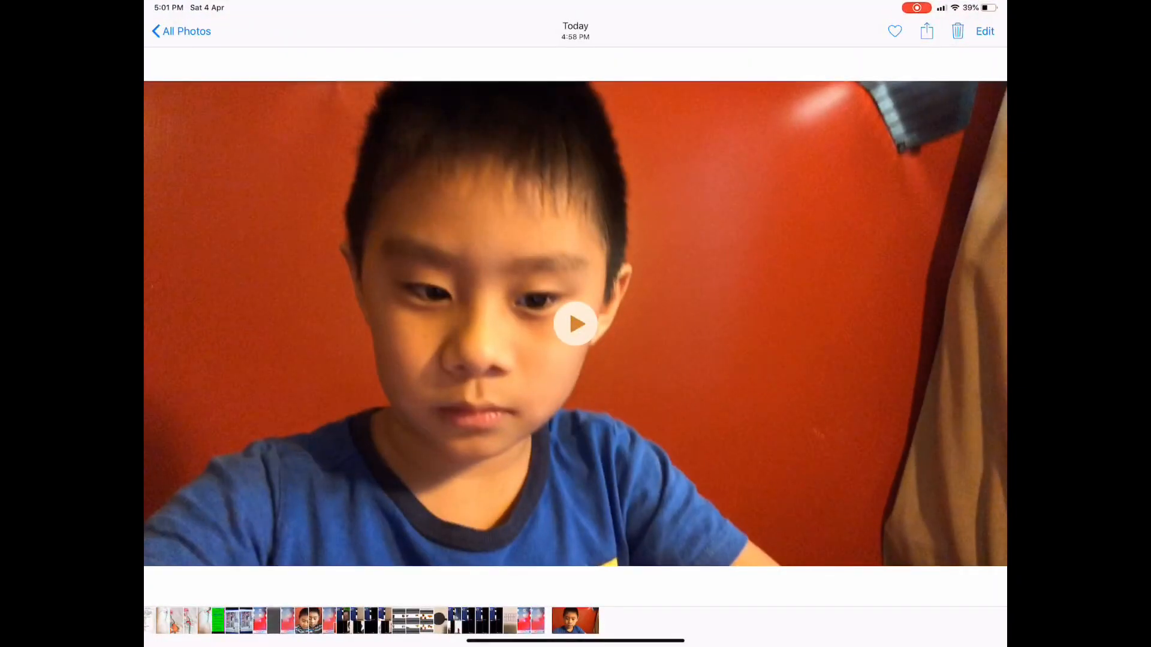
key(home)
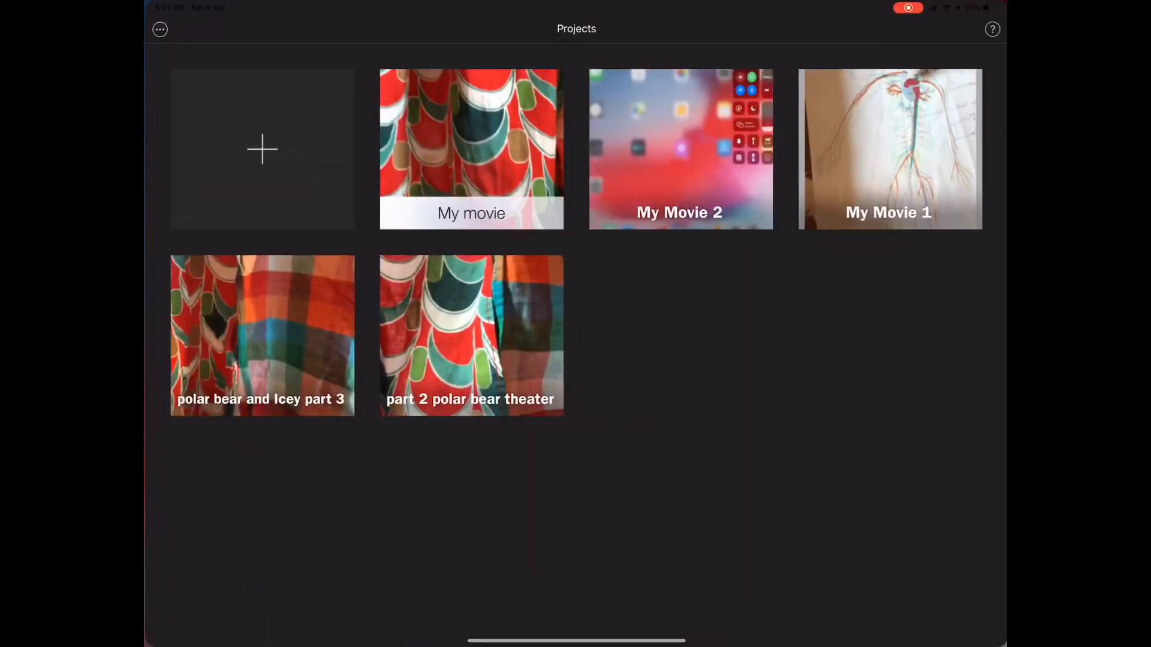
Create a new movie project 'My Movie' from the webcam and screen recording videos
click(261, 149)
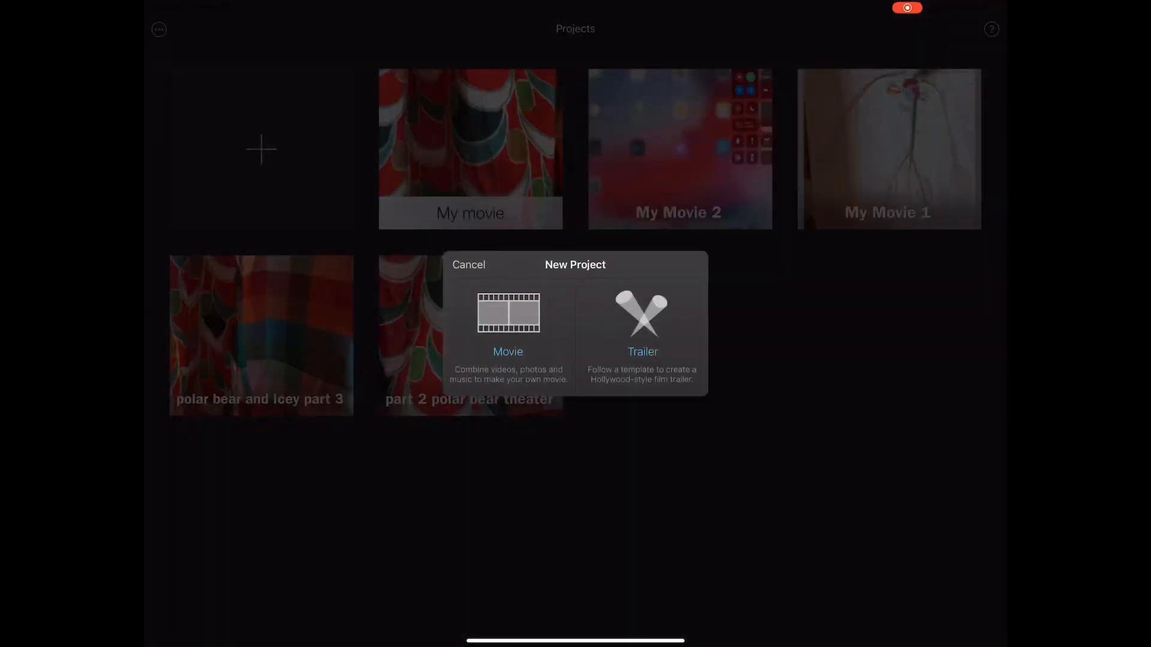
click(508, 323)
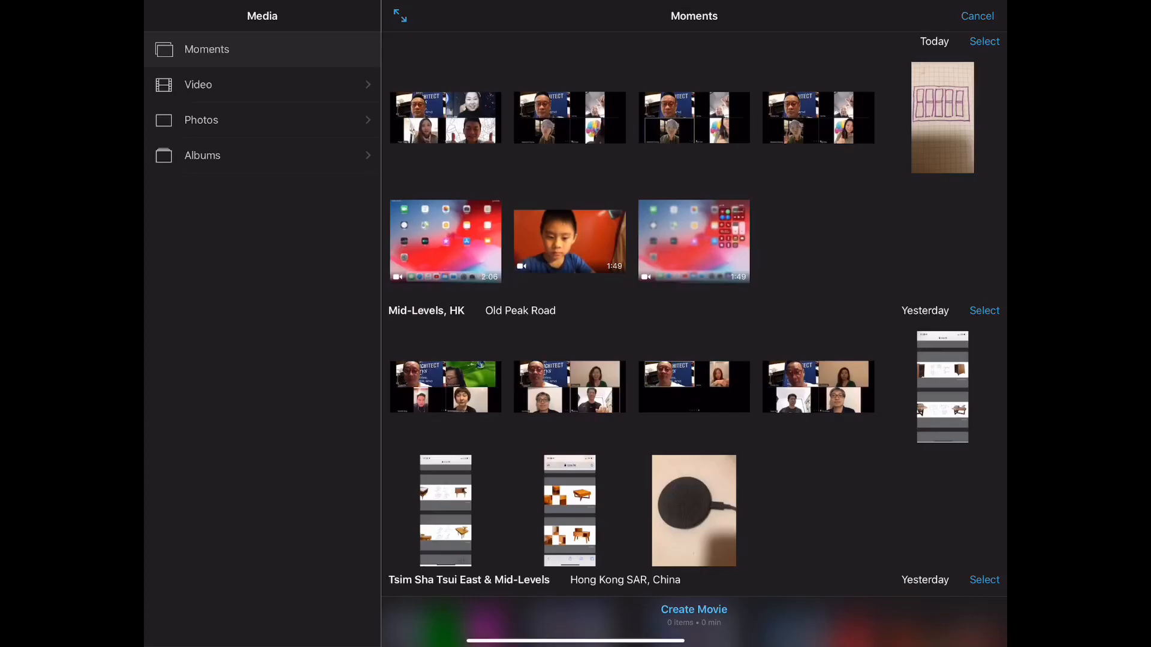
click(693, 240)
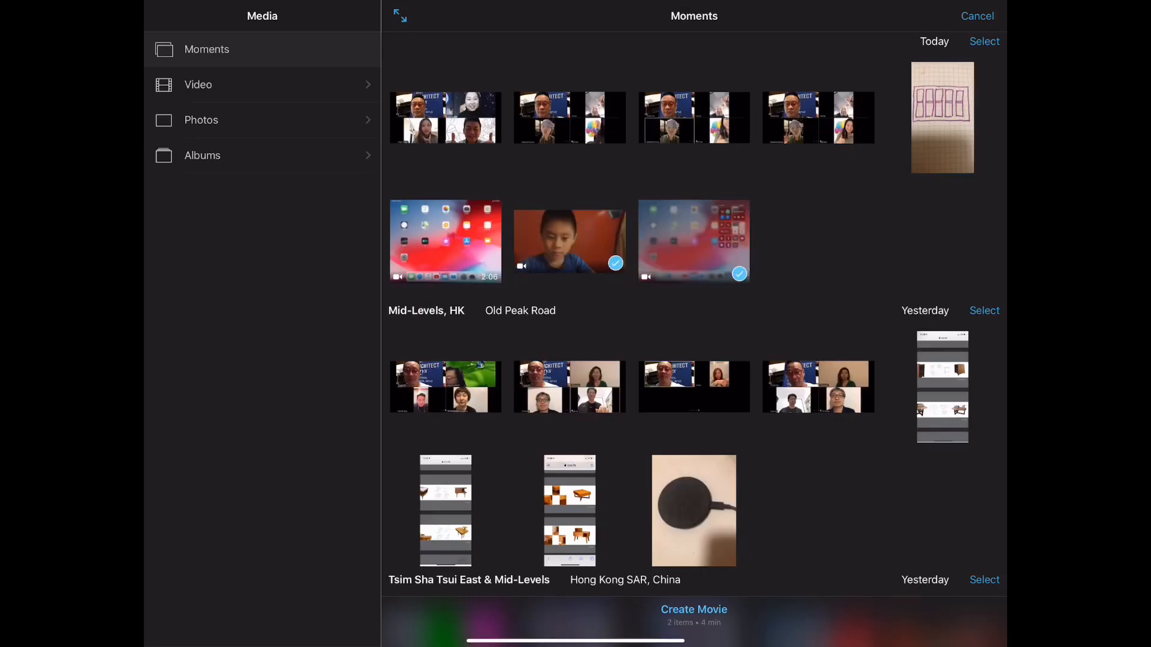
click(693, 609)
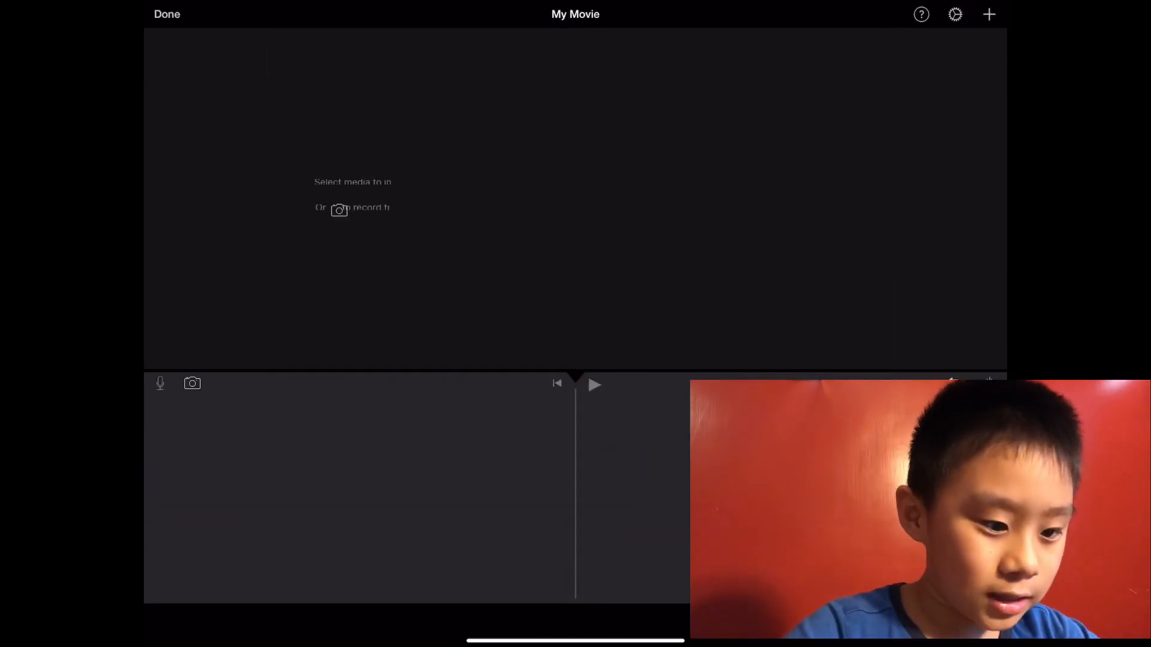
Add the screen recording from Recently Added videos to the timeline, then view webcam clip add options
click(989, 13)
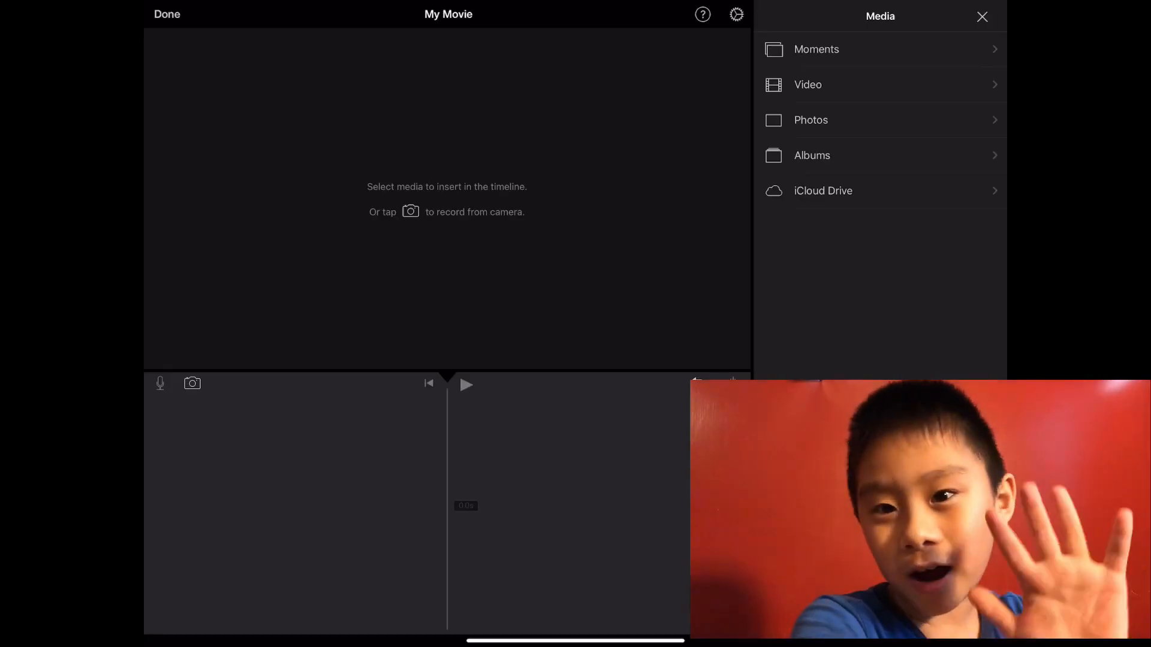
click(807, 84)
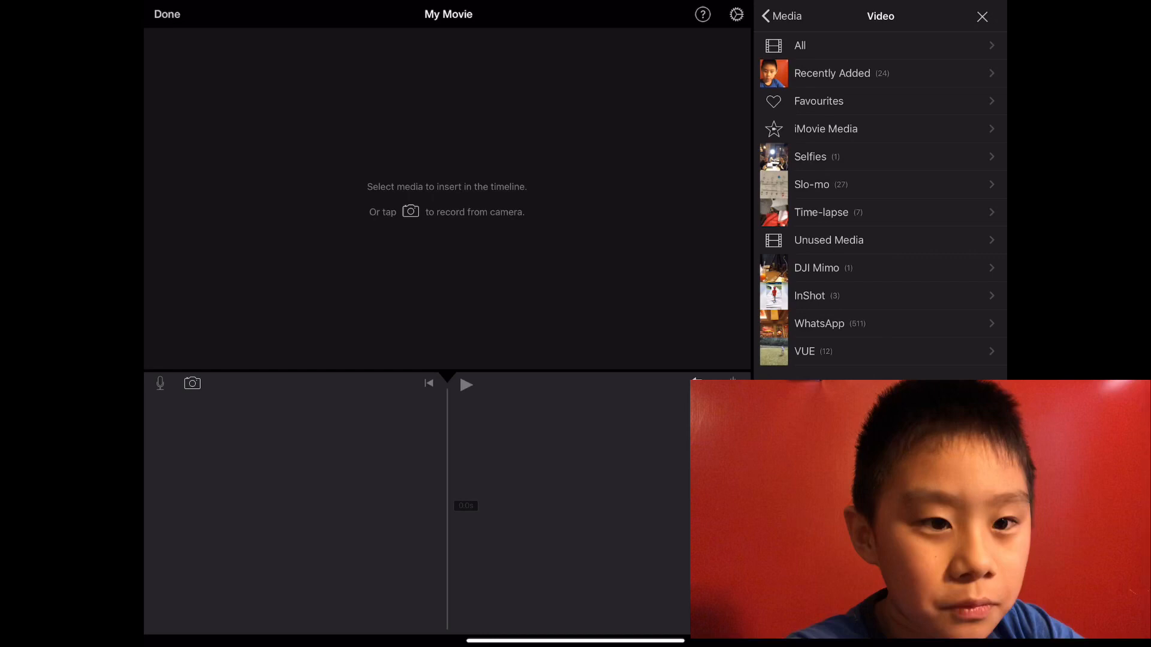
click(831, 73)
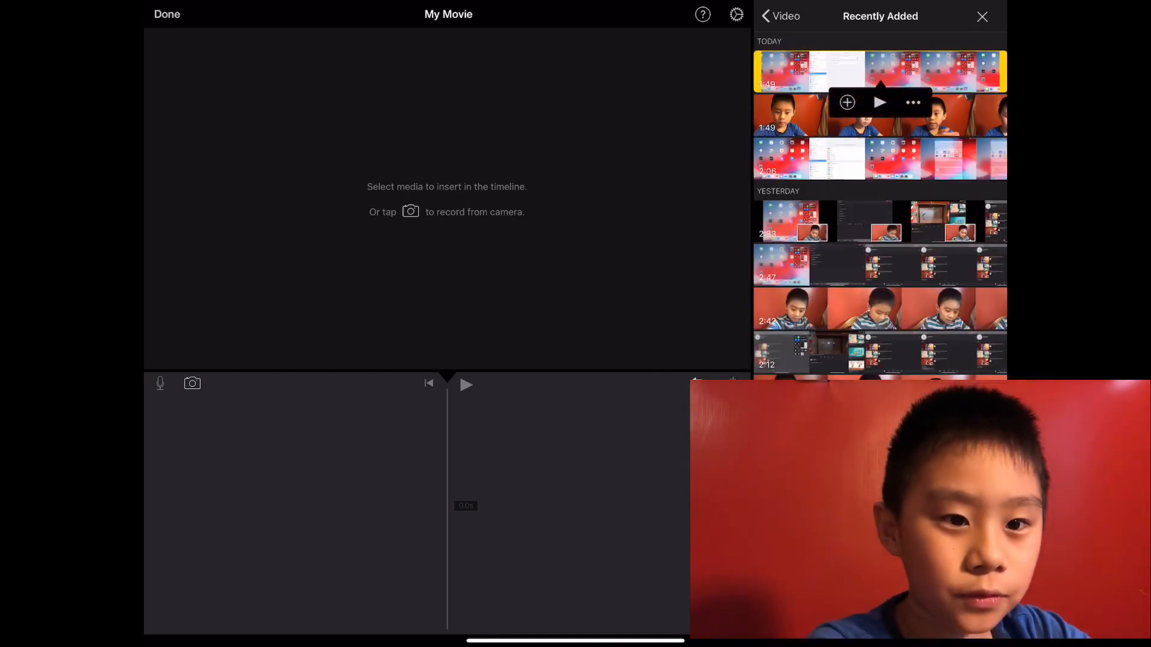
click(846, 102)
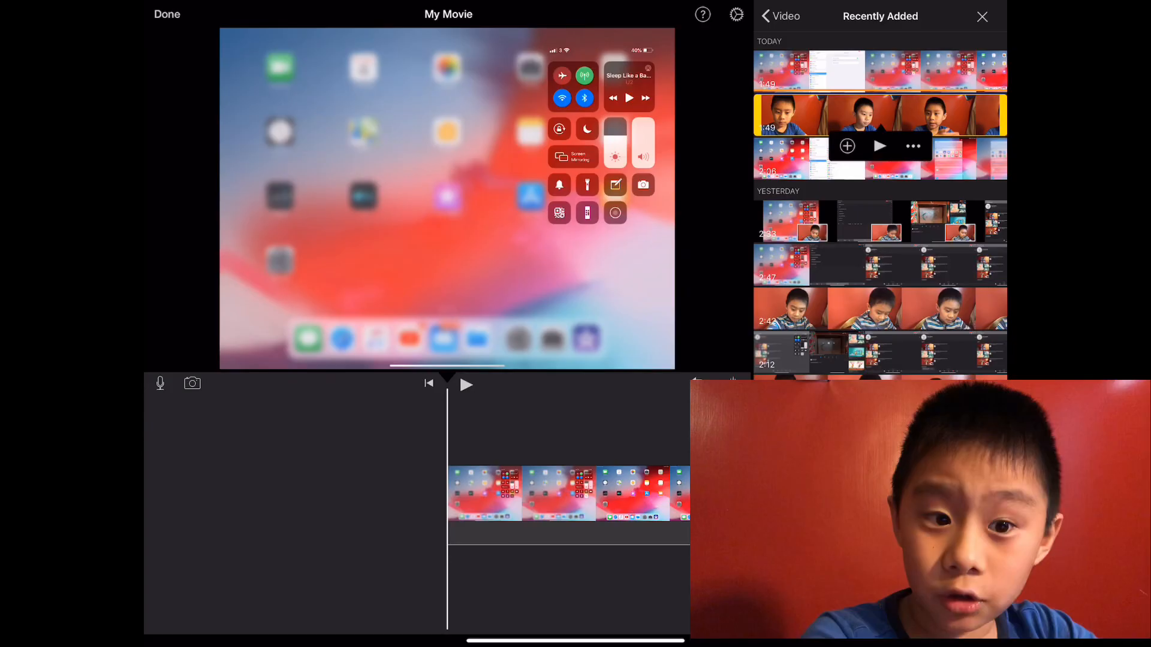
click(913, 146)
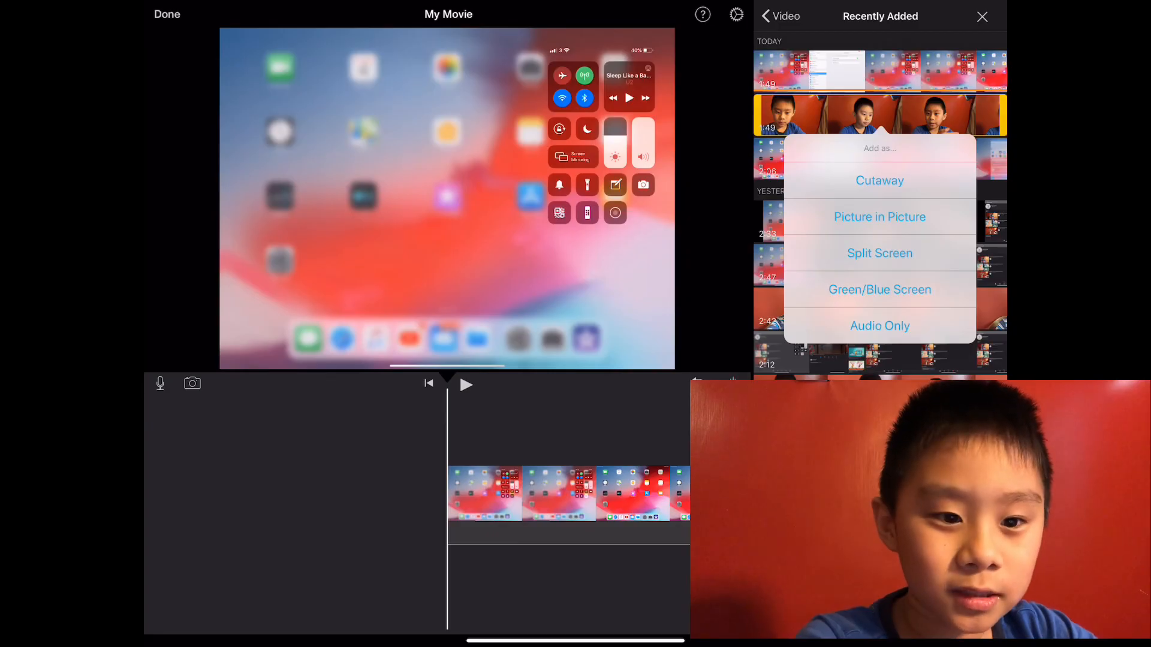
Add the webcam clip as picture in picture and close the media library
click(880, 180)
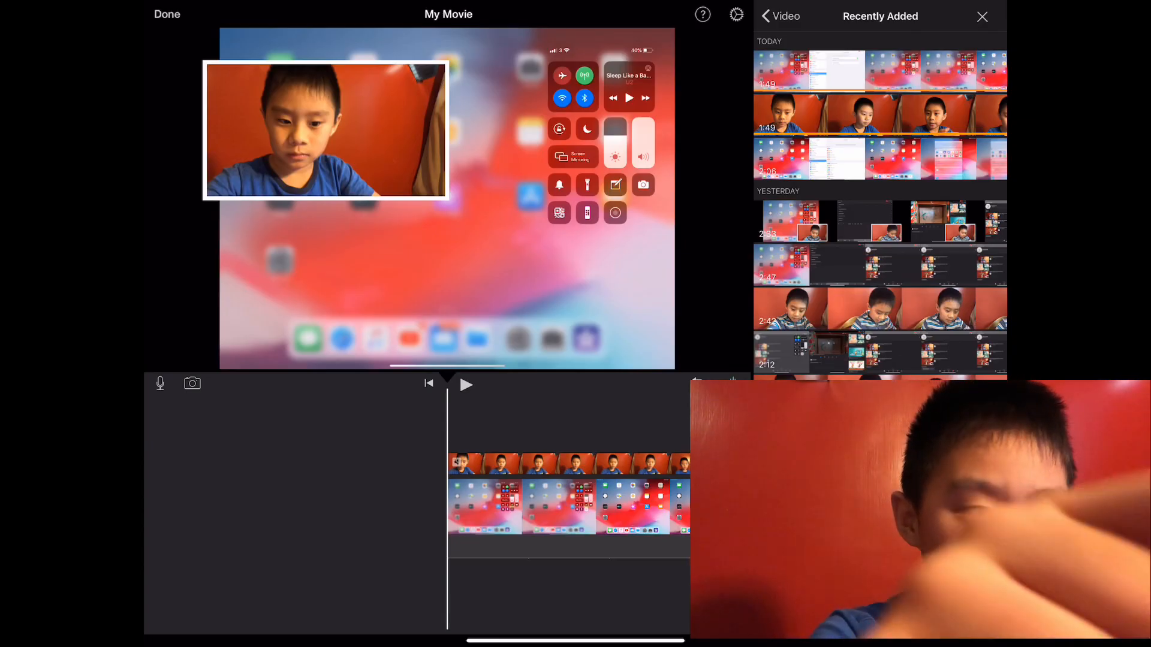
click(982, 16)
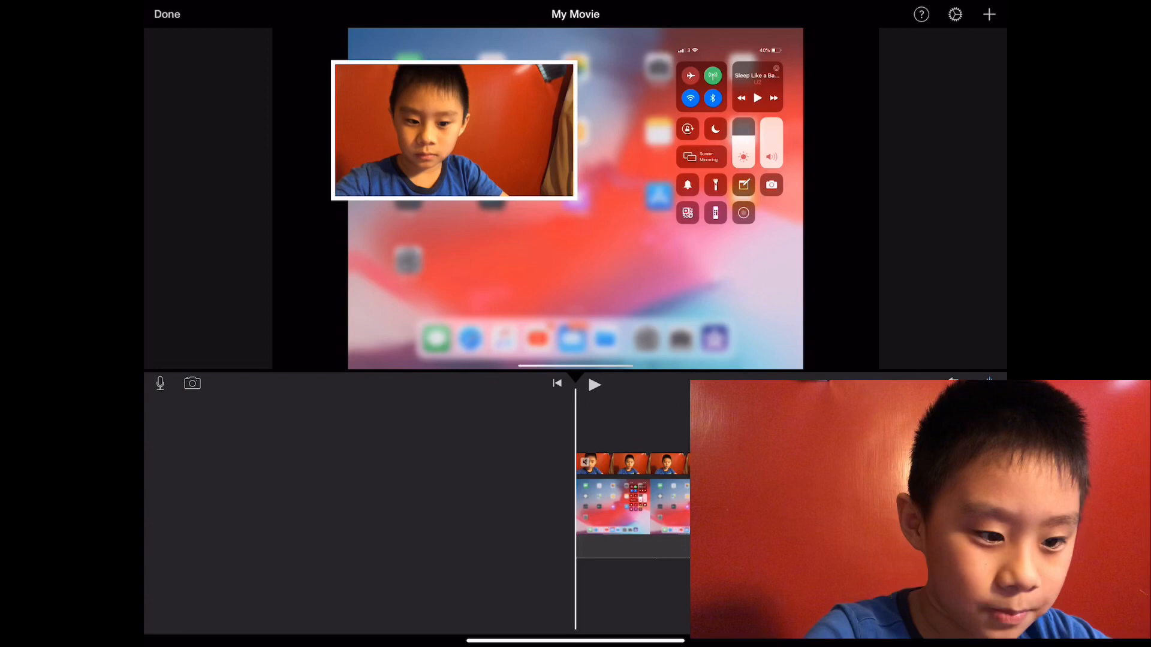
Select the webcam overlay clip and reposition it to the lower-right corner
click(631, 462)
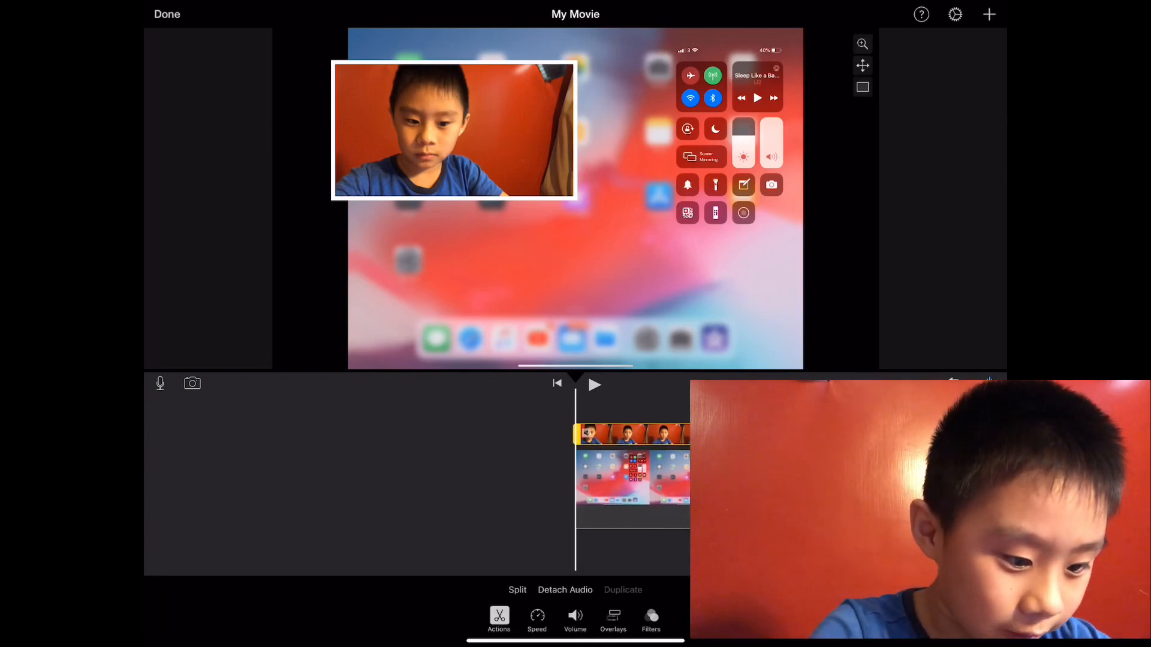
click(574, 619)
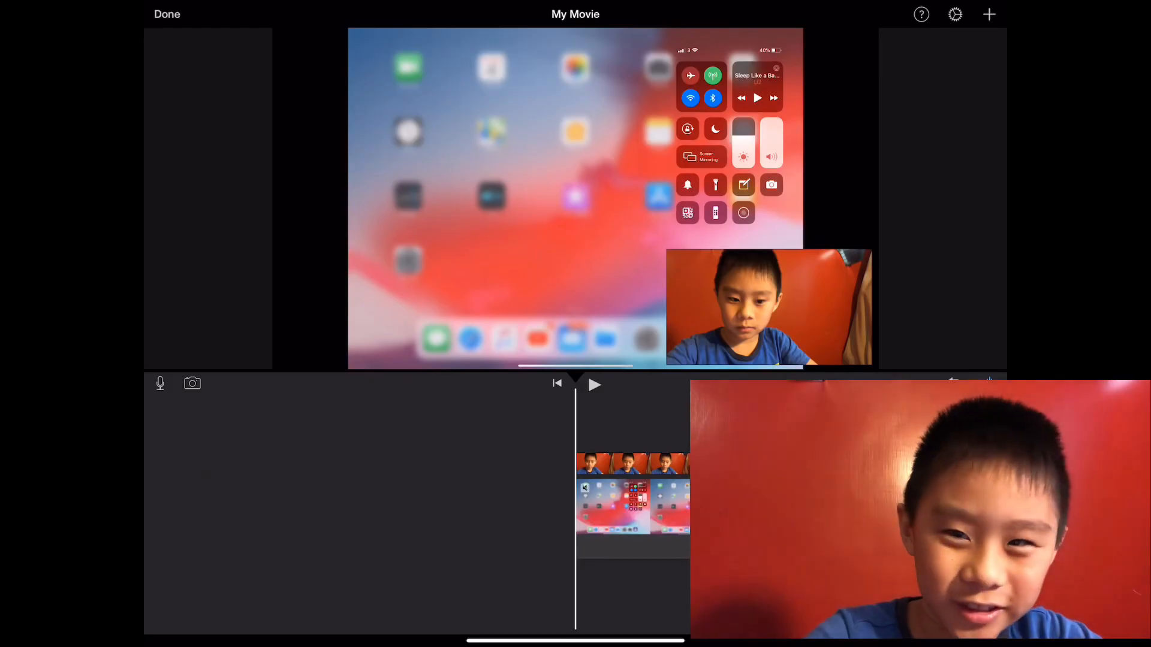
click(594, 384)
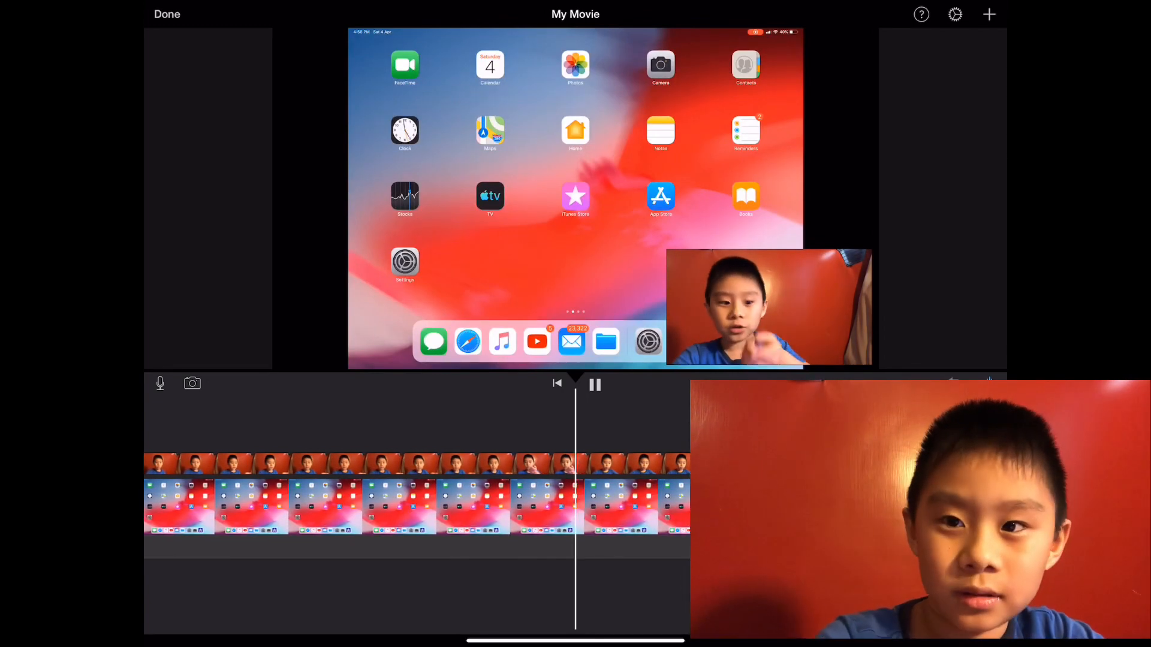
click(594, 384)
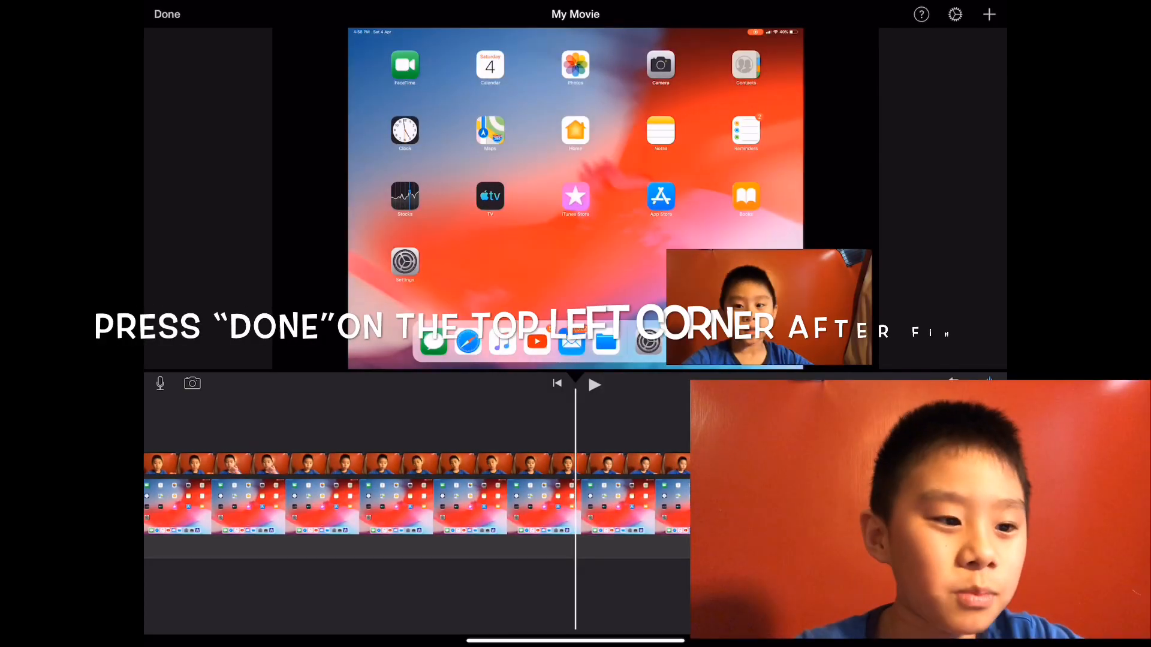